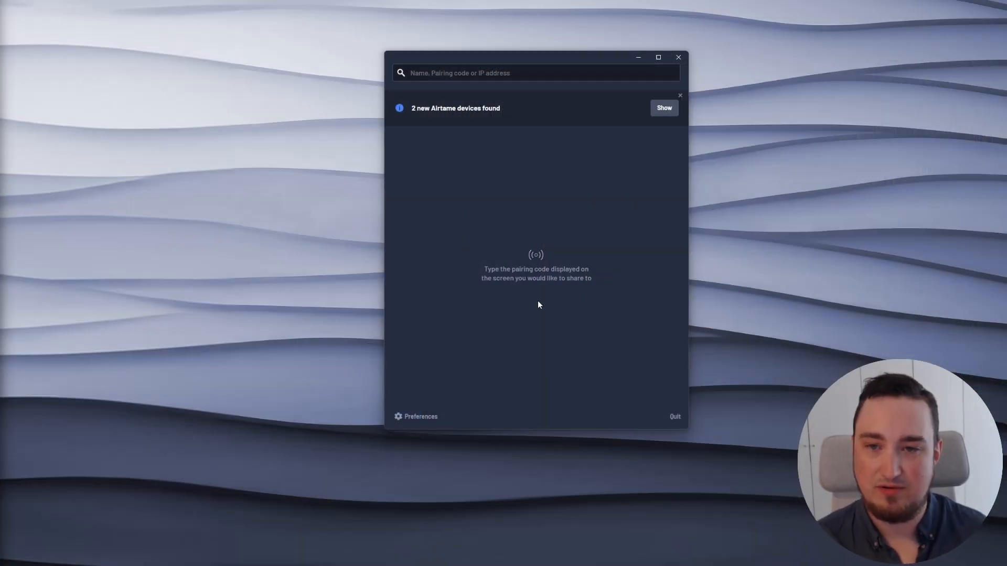
mouse_move(588, 299)
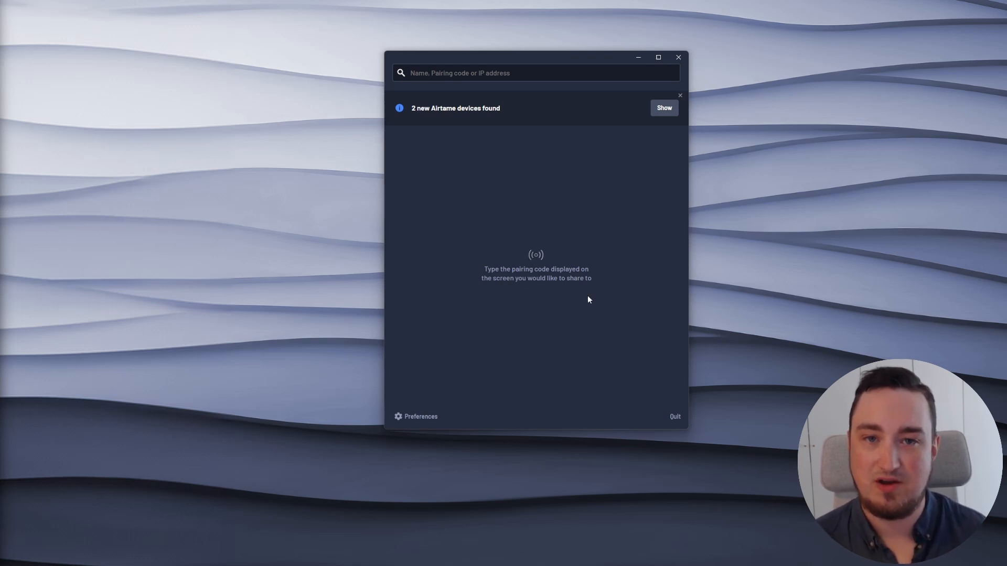
mouse_move(525, 144)
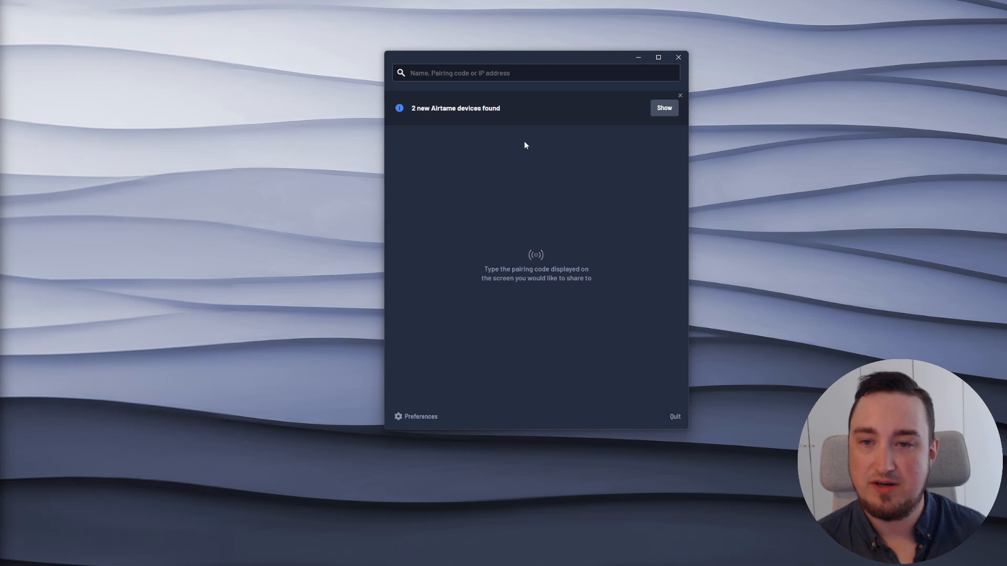
mouse_move(446, 124)
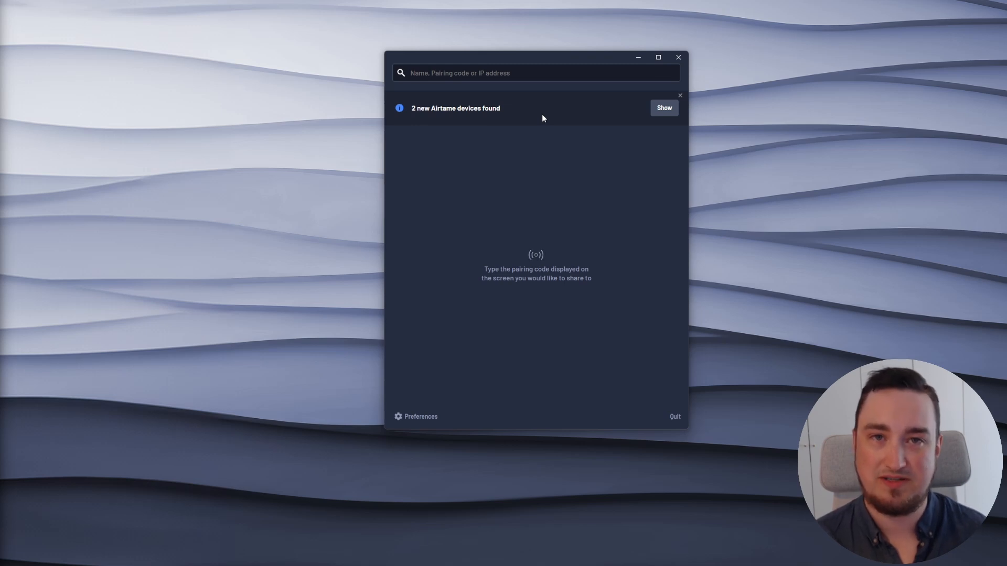
mouse_move(666, 162)
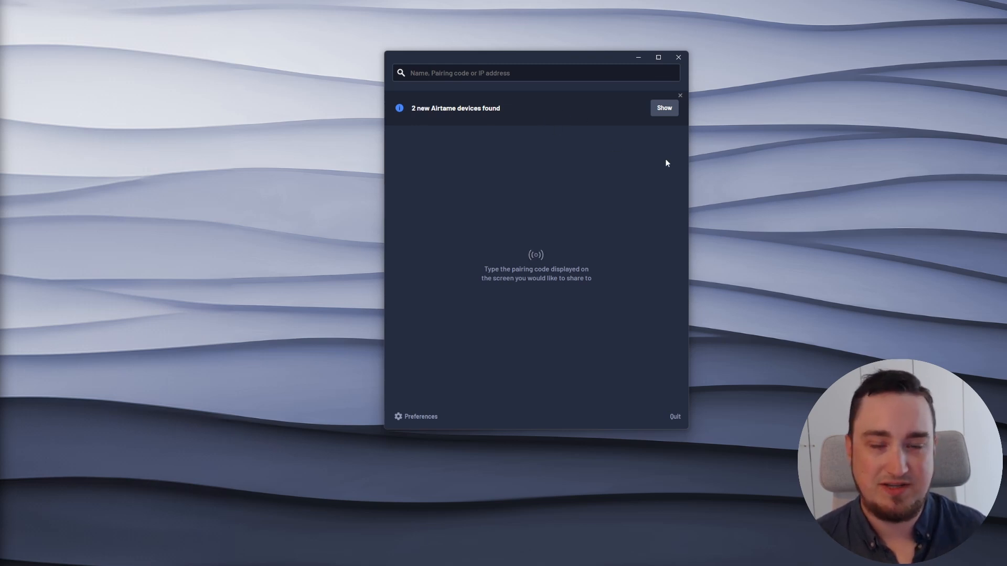
Show the two newly found Airtame devices listed by the discovery banner.
click(663, 107)
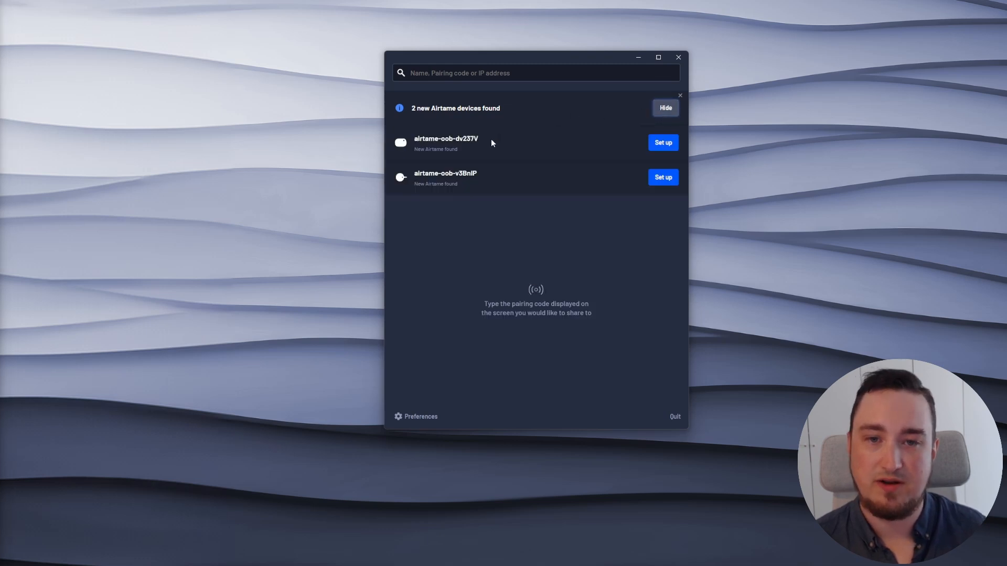
mouse_move(498, 142)
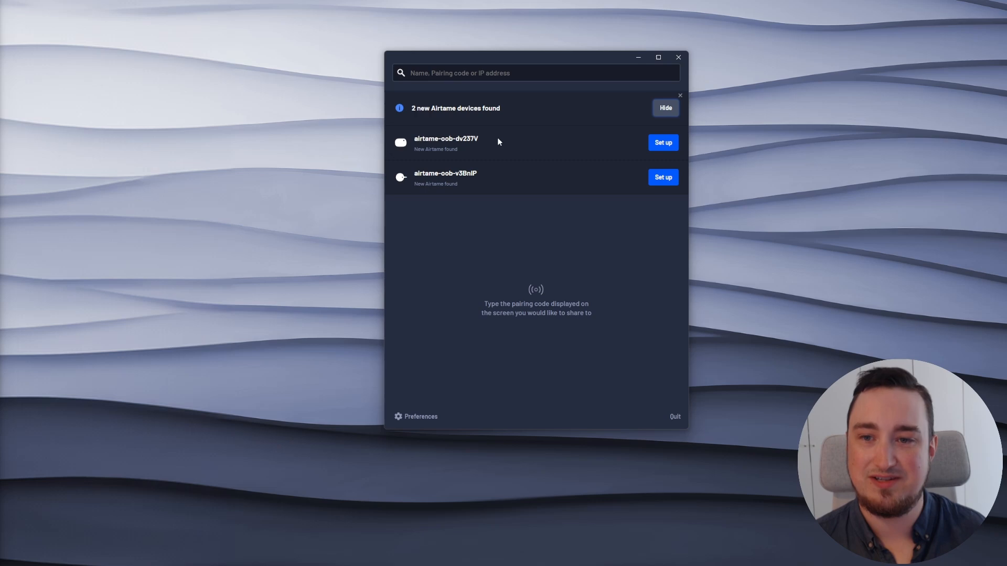
mouse_move(458, 146)
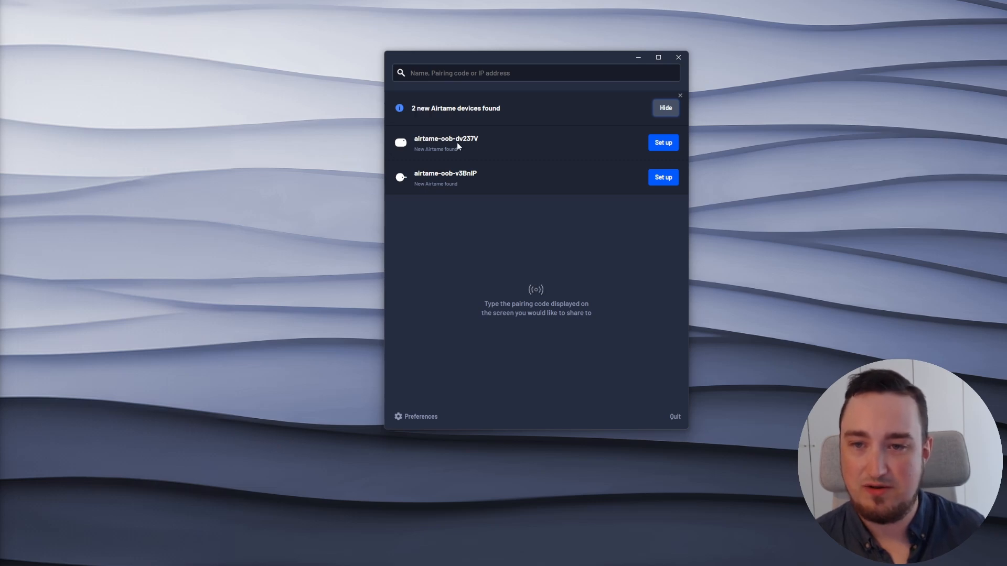
mouse_move(484, 146)
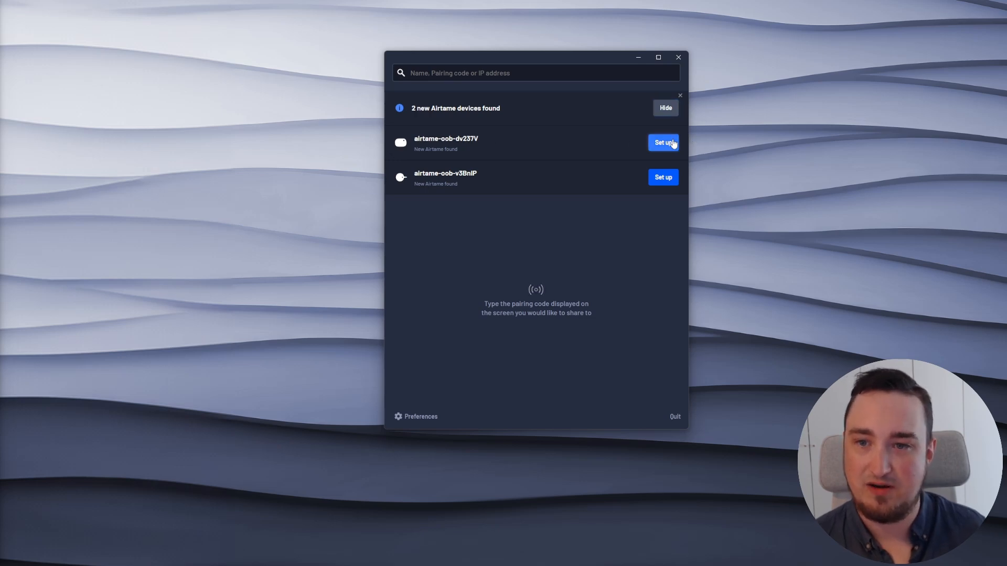
Start setup of airtame-oob-dv237V and name the Airtame 'Copenhagen'.
click(662, 143)
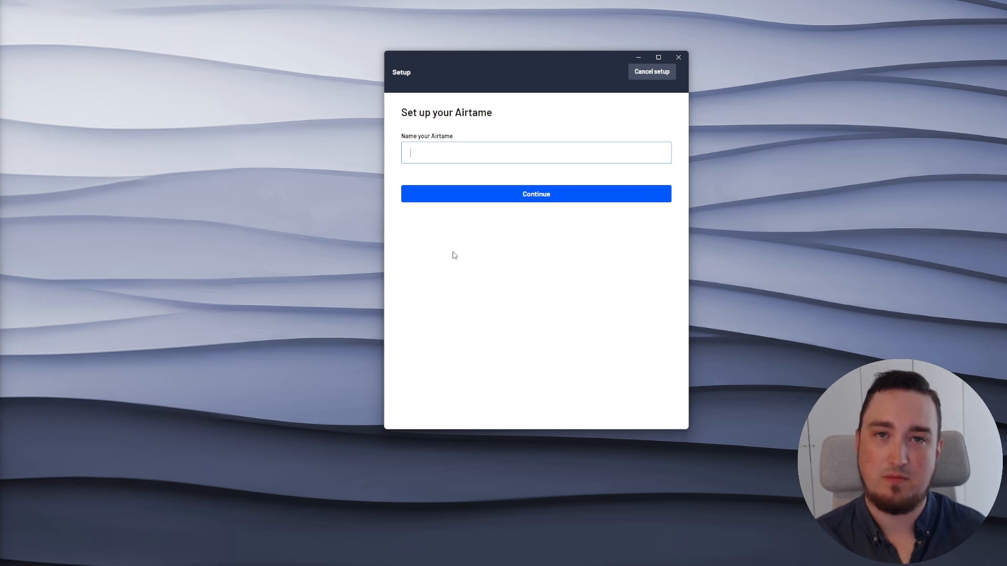
text(Copenhagen)
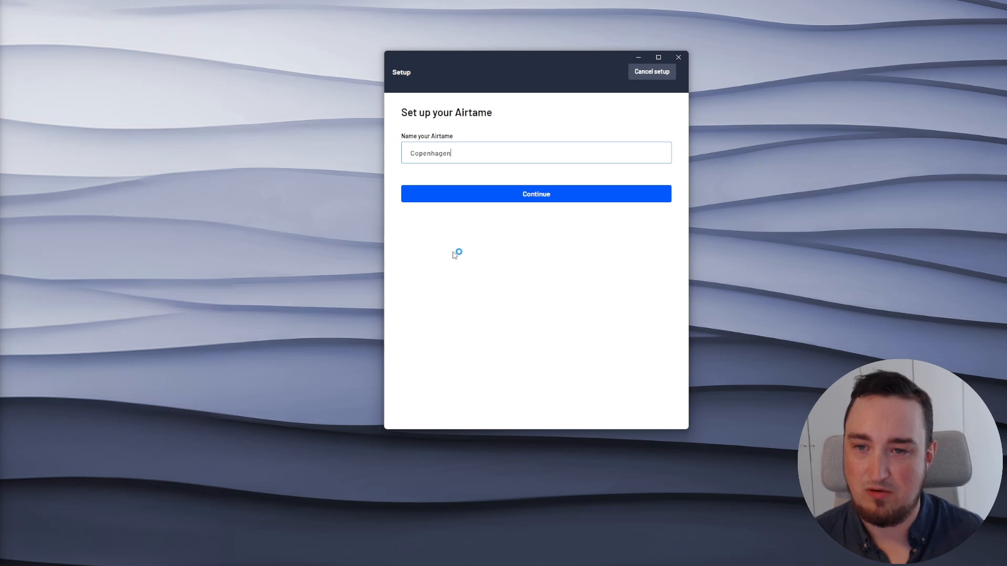
click(536, 194)
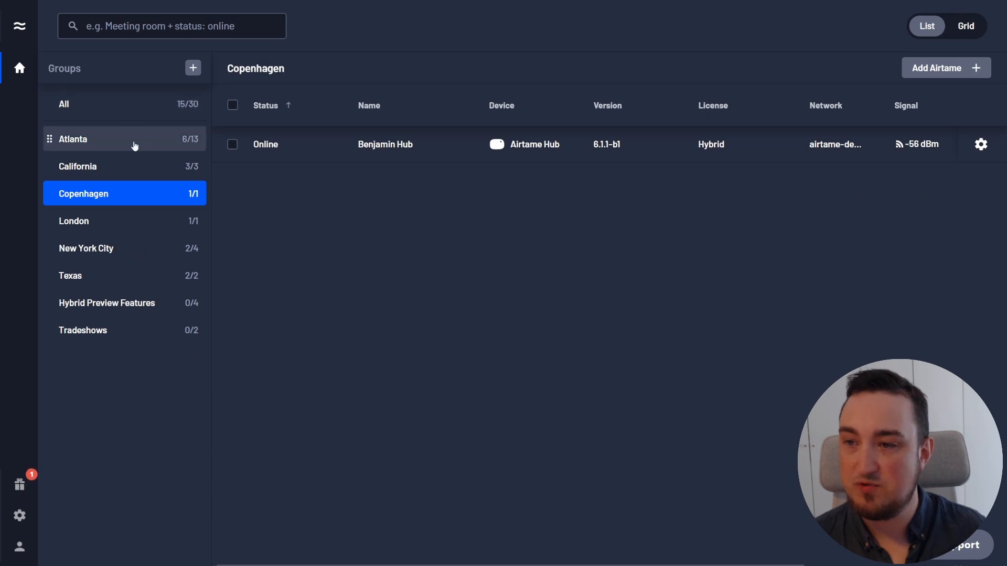
mouse_move(234, 253)
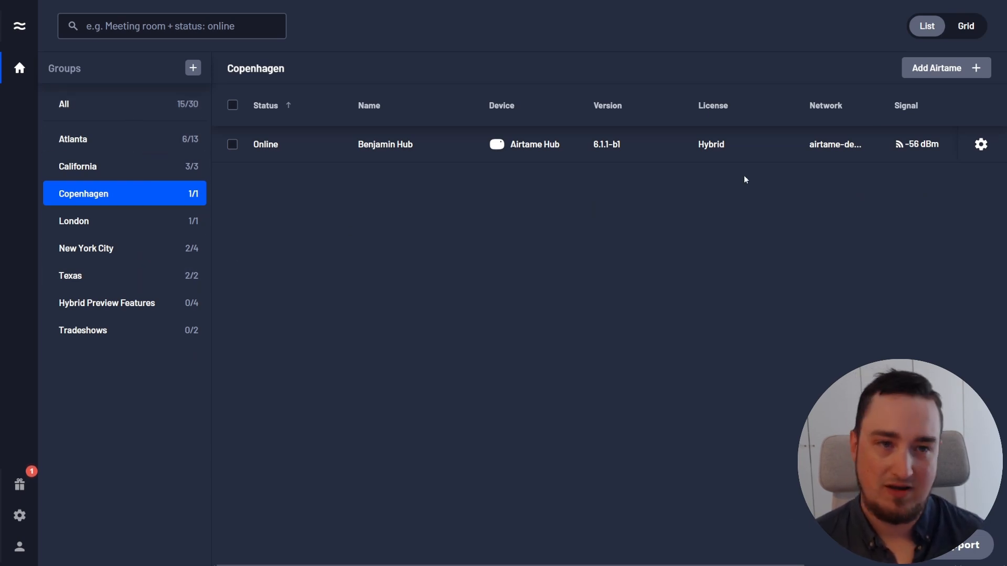
Get the add-device cloud token for the Copenhagen group and copy it.
click(945, 68)
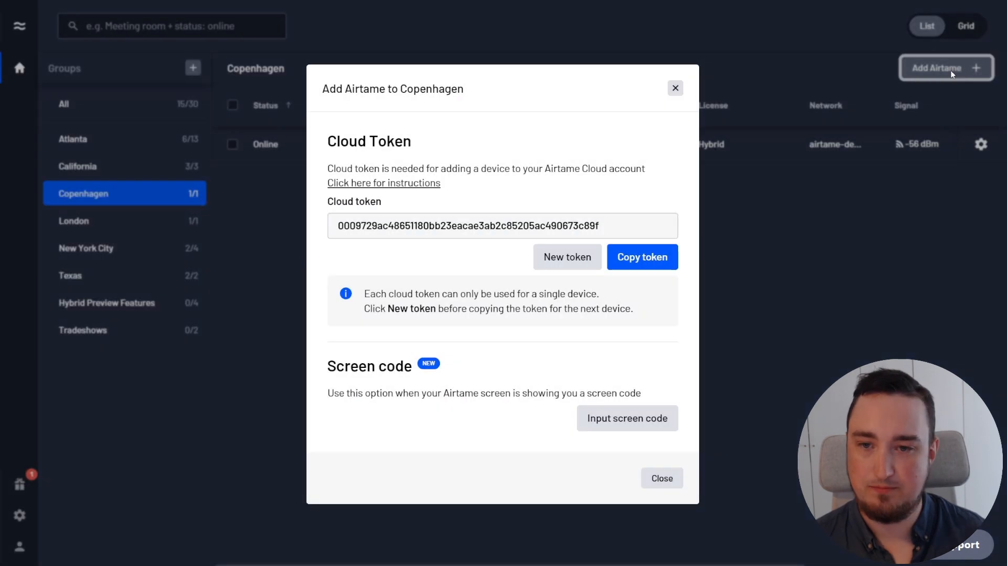
mouse_move(470, 124)
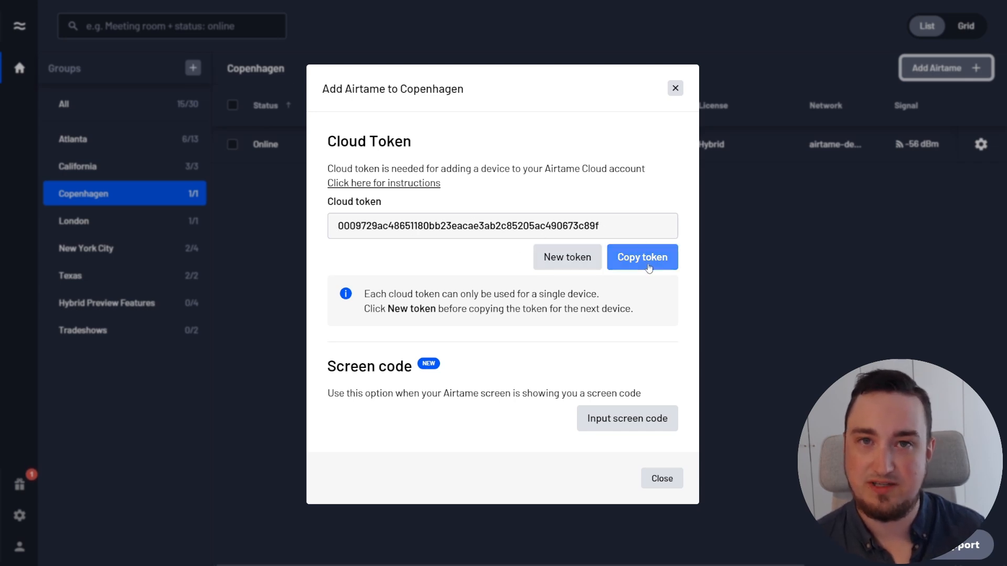
click(642, 257)
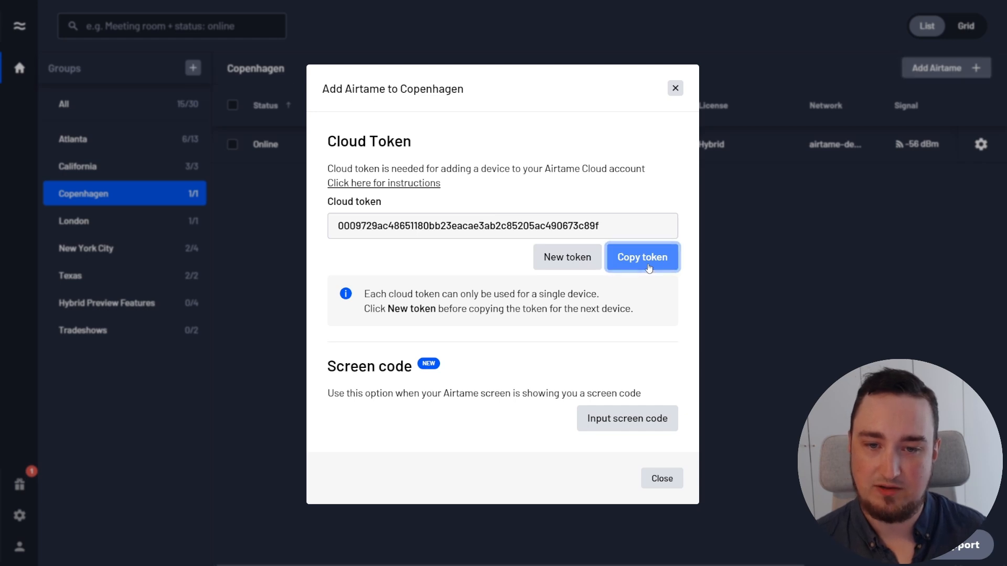
click(641, 257)
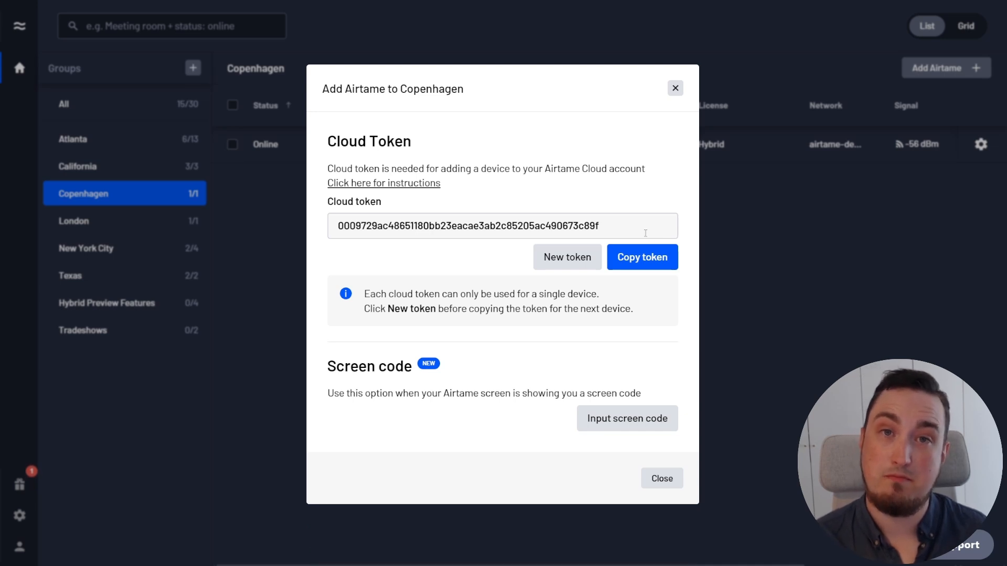
mouse_move(662, 210)
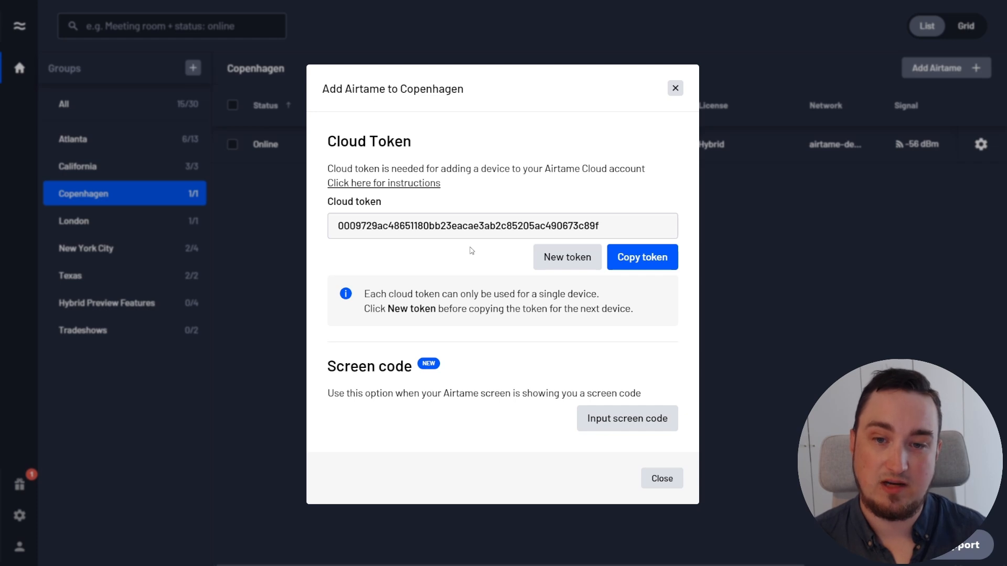
mouse_move(567, 257)
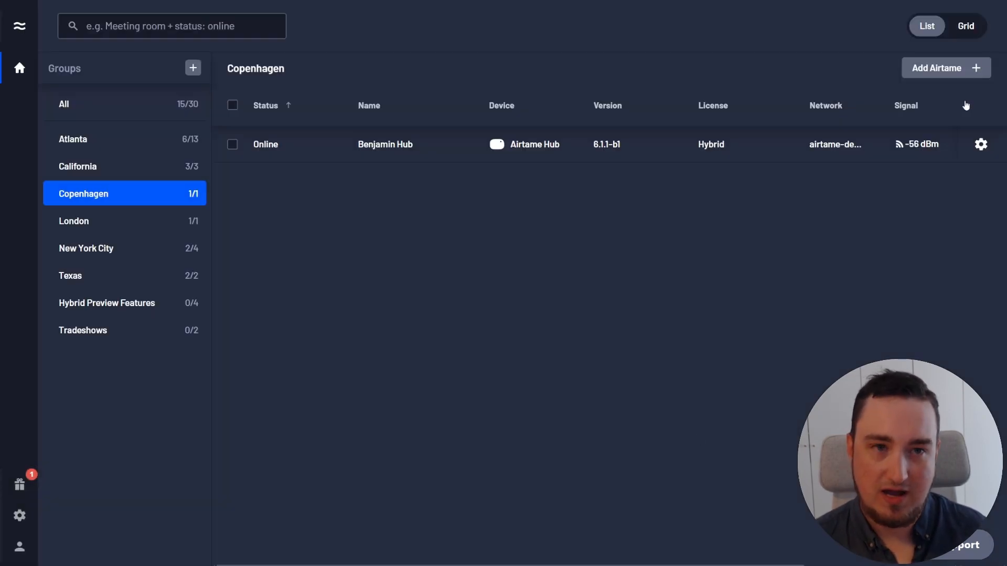
Paste the copied cloud token into the Hub setup and submit it.
click(939, 67)
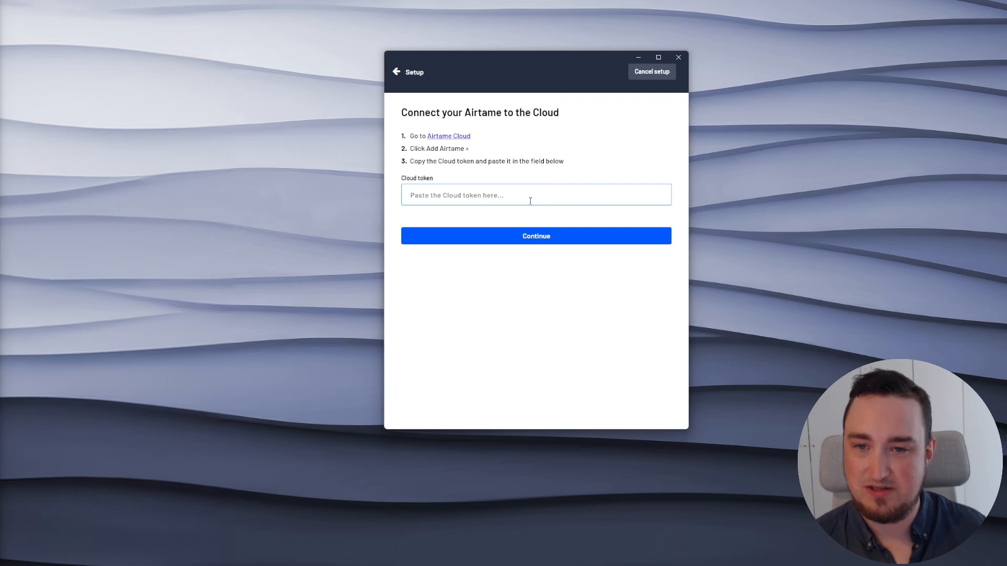
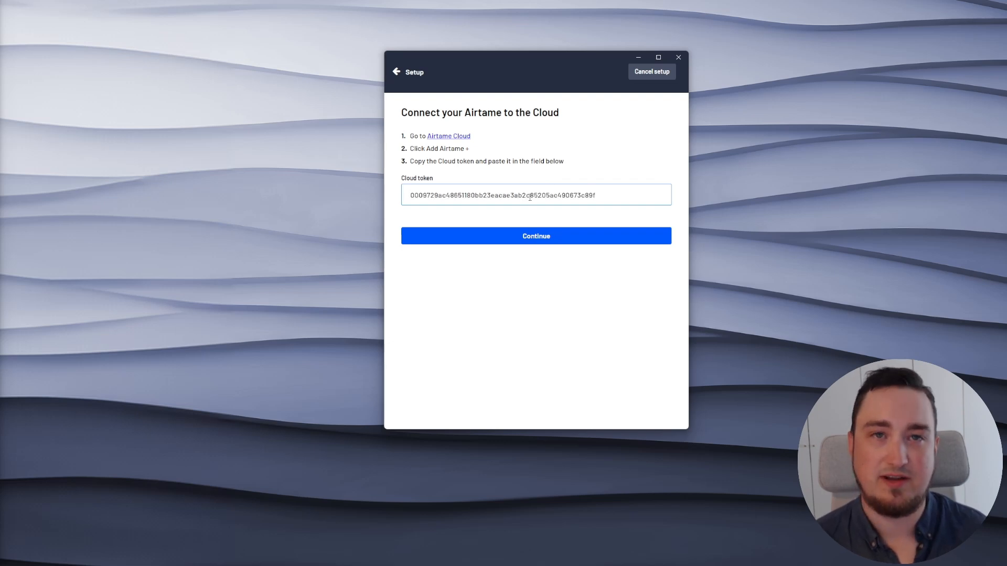
click(535, 236)
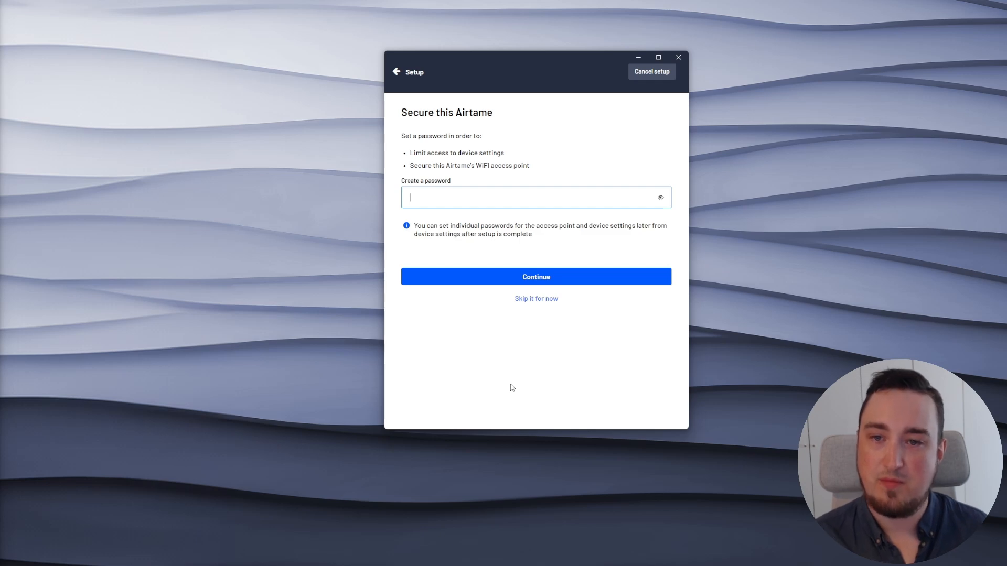
mouse_move(502, 390)
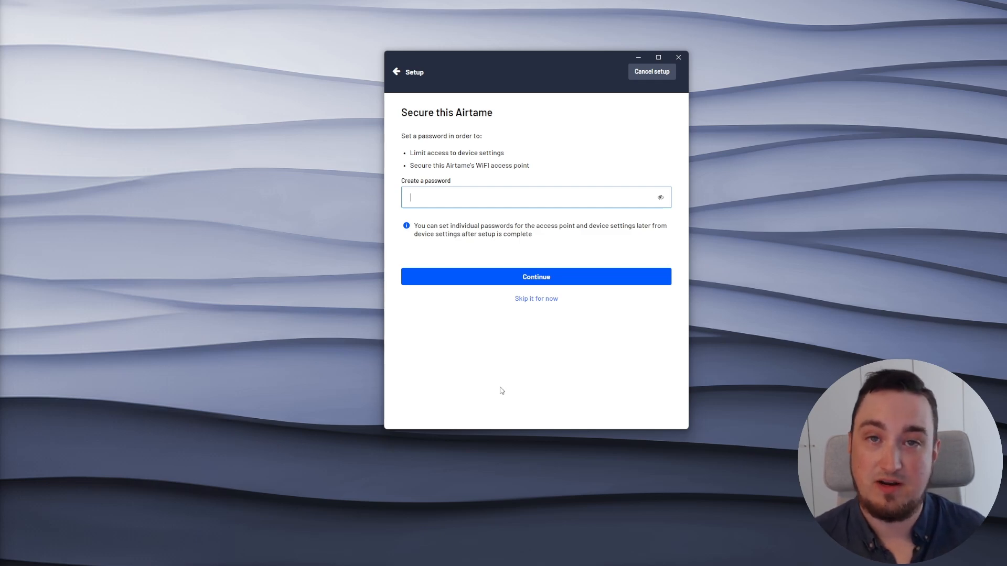
mouse_move(539, 322)
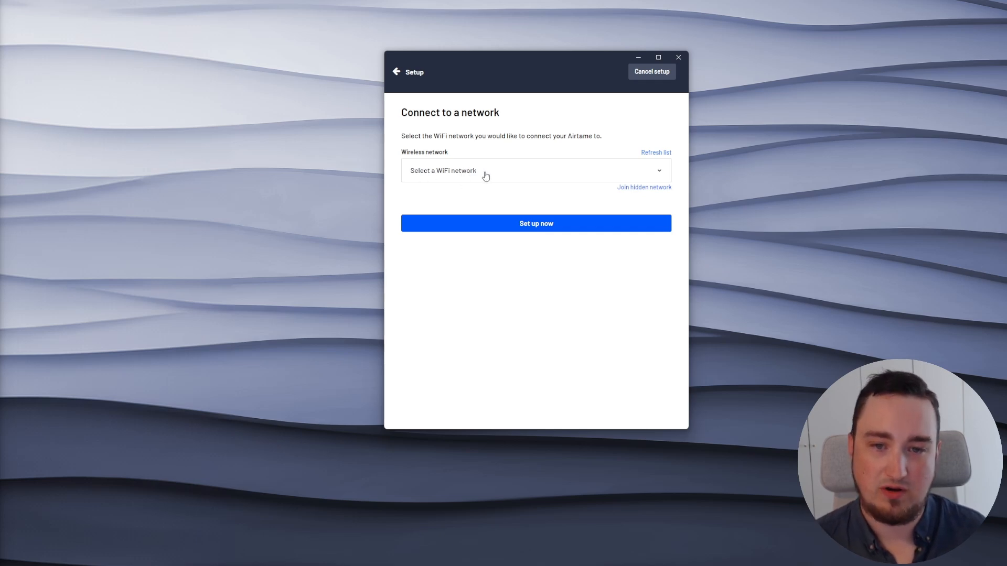
mouse_move(652, 193)
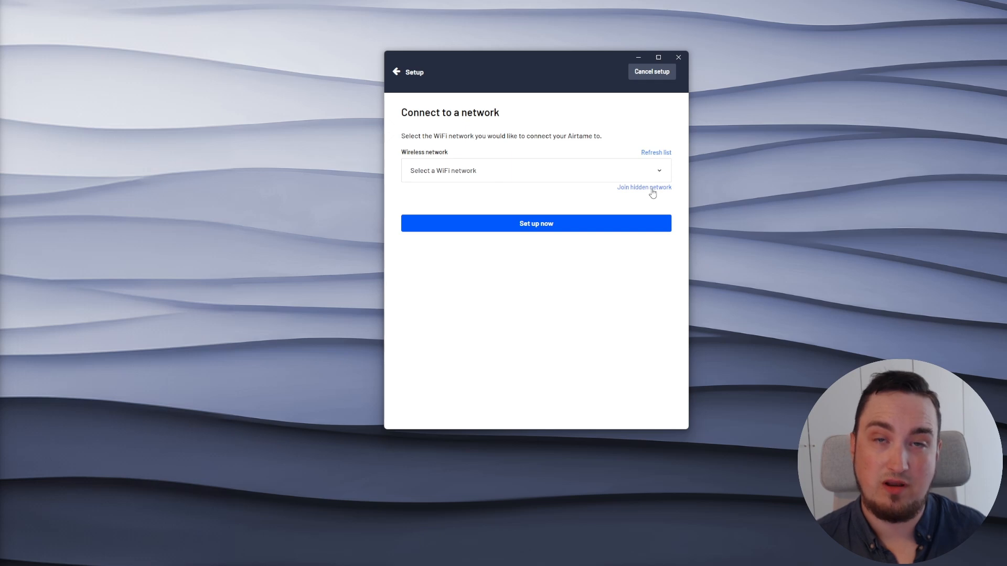
mouse_move(513, 169)
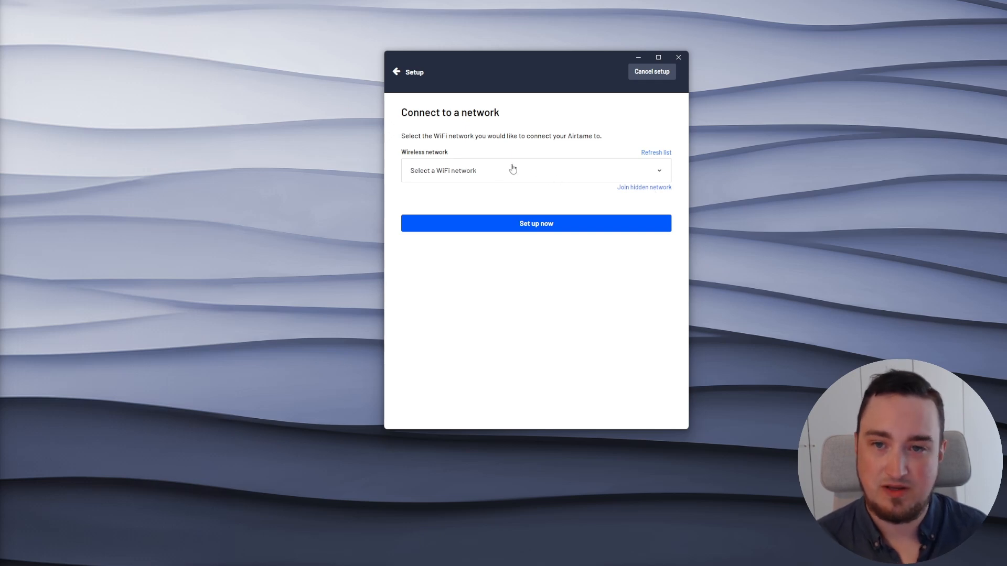
Choose 'Office network (2.4GHz)' over Osgood_5G as the Hub's Wi-Fi and start setup.
click(536, 170)
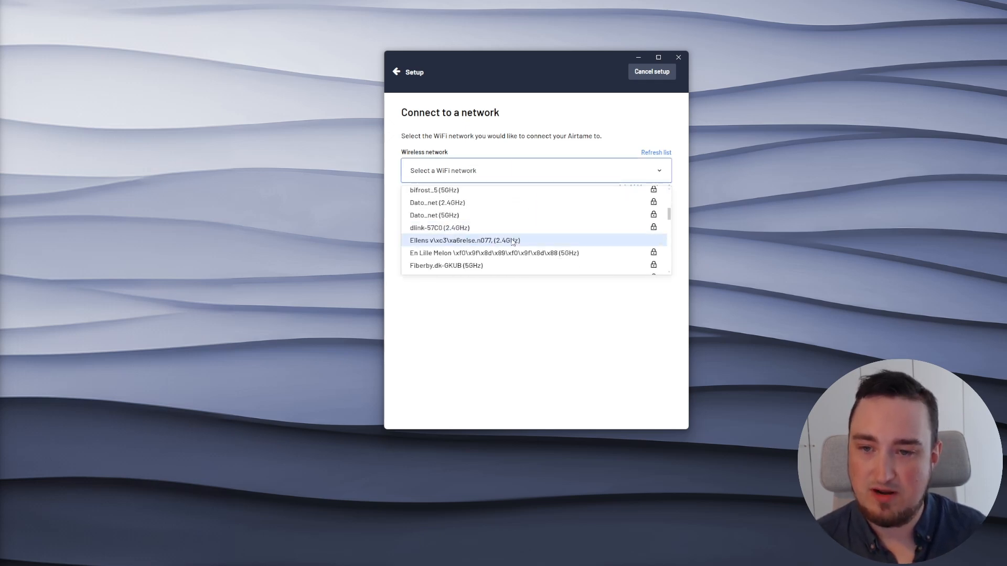
scroll(down, 3)
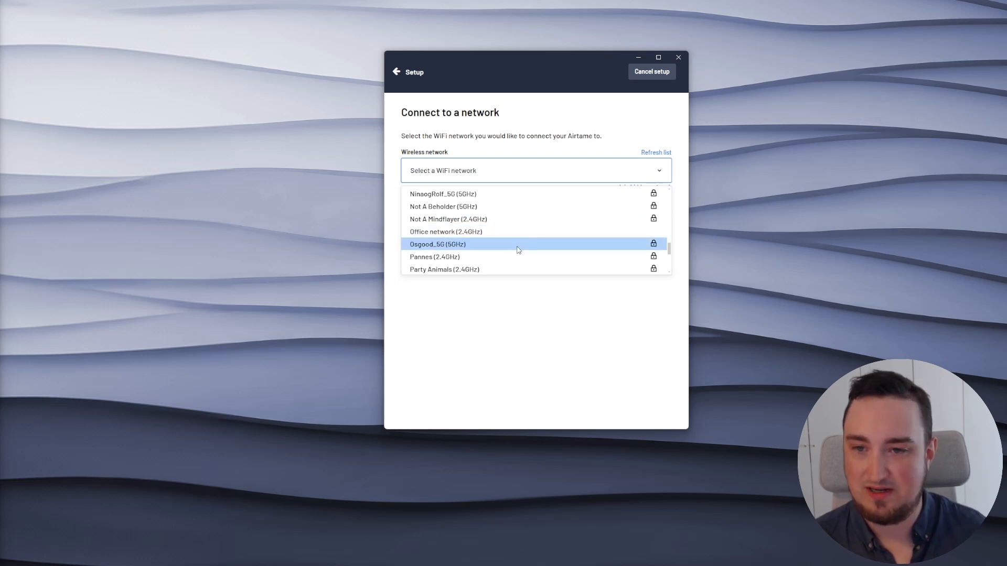
click(439, 244)
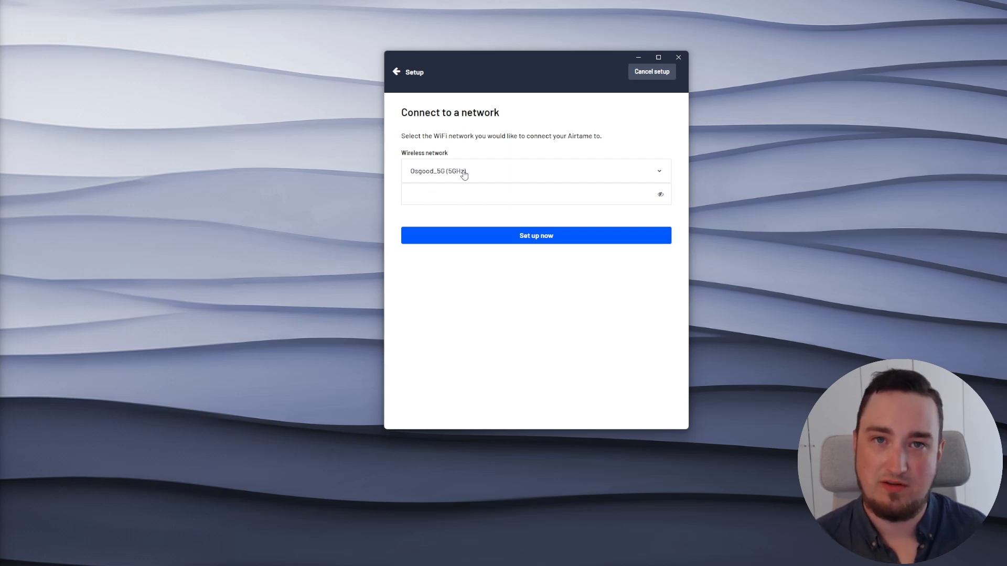
click(536, 171)
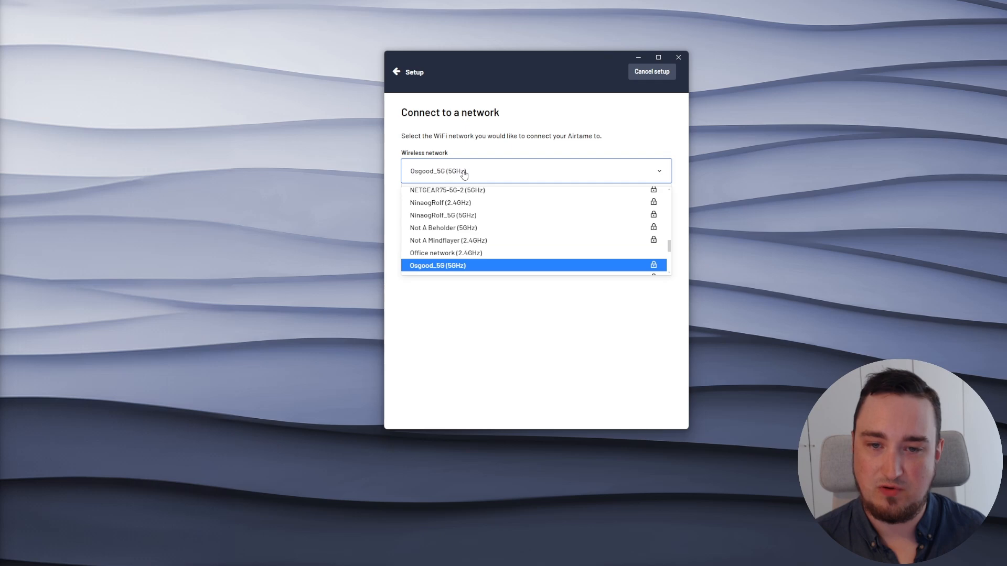
click(445, 252)
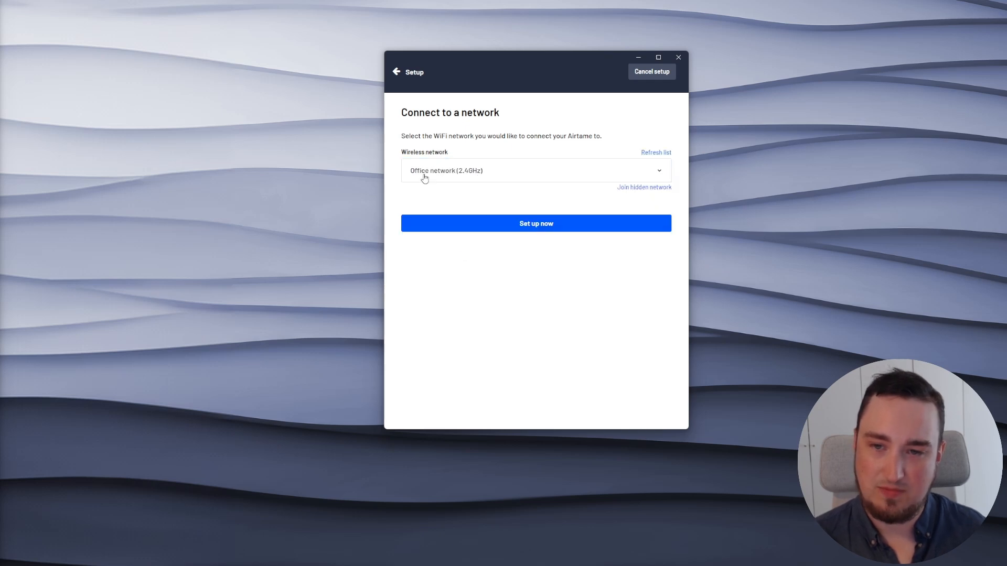
click(536, 223)
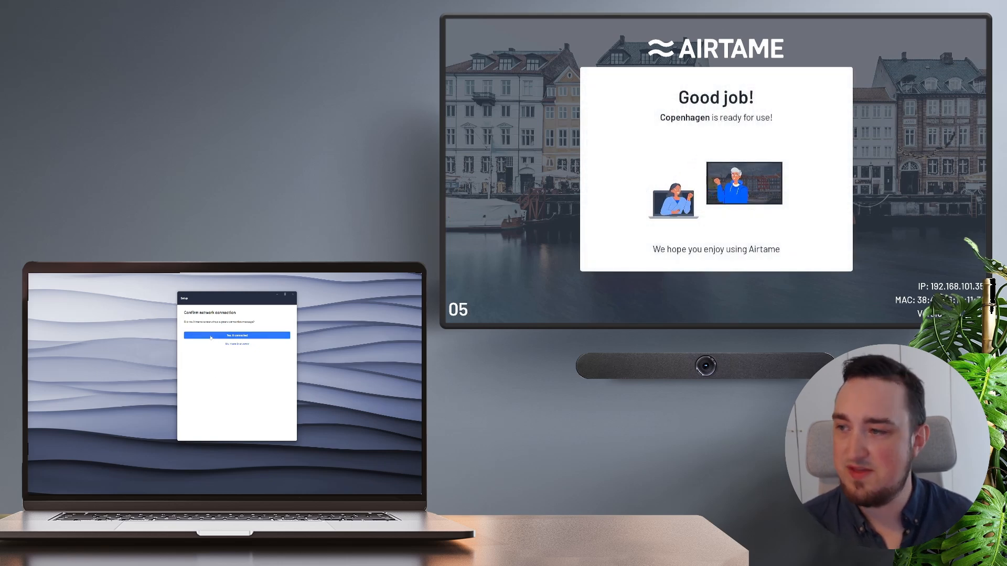
Confirm the Hub is connected to the network and finish Copenhagen's setup.
click(235, 336)
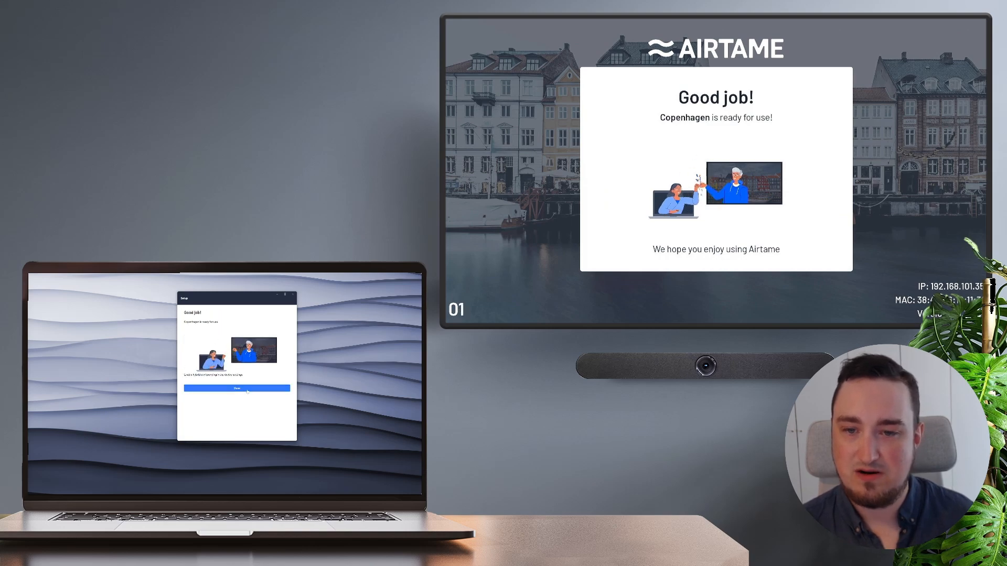
click(236, 389)
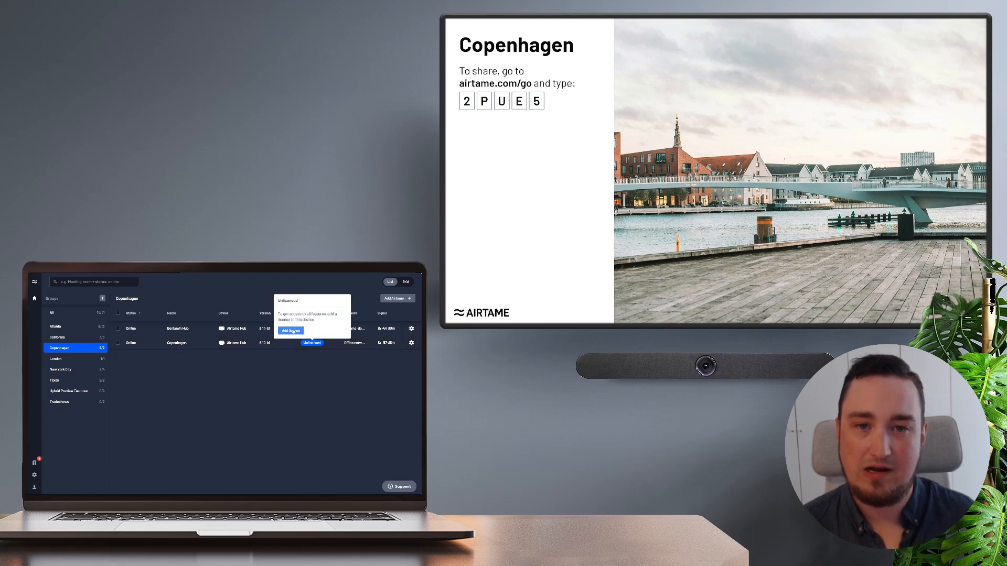
Assign a Hybrid license to the unlicensed Copenhagen Hub.
click(289, 330)
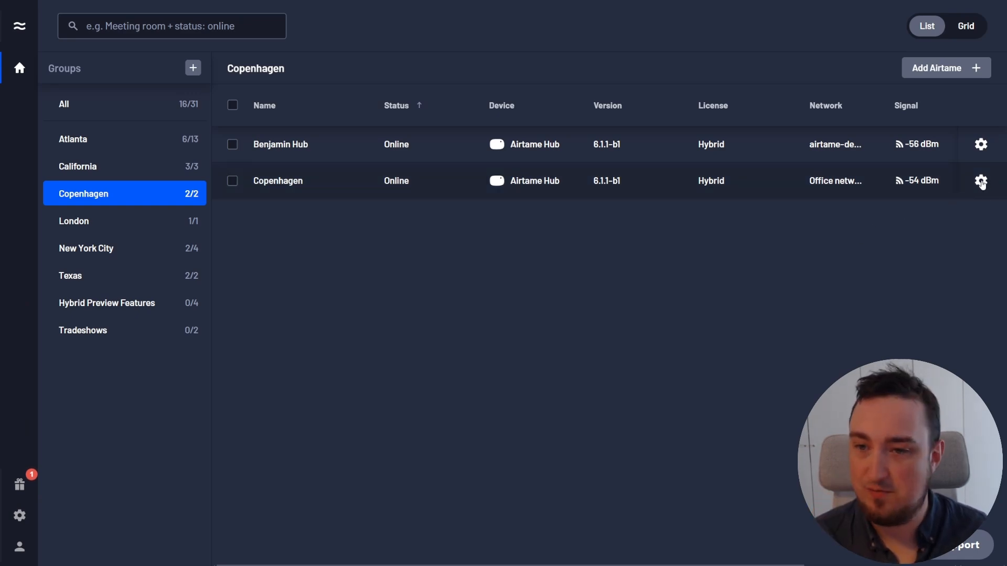
click(980, 180)
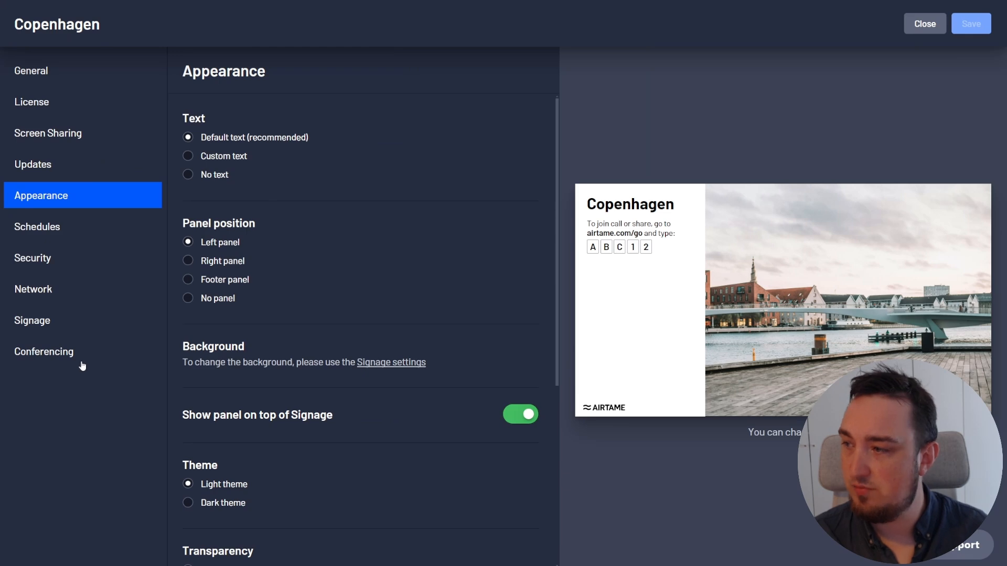
click(44, 352)
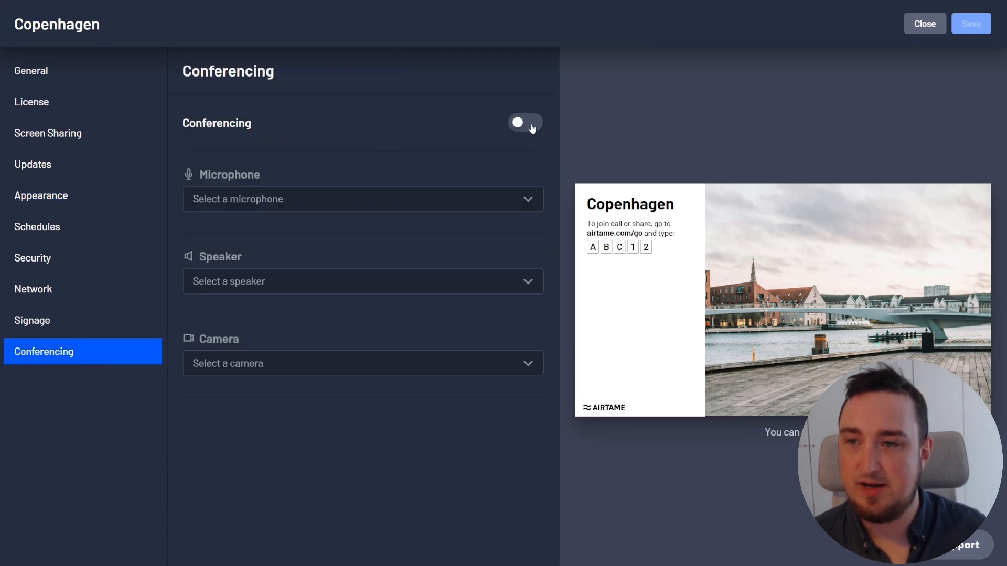
click(524, 122)
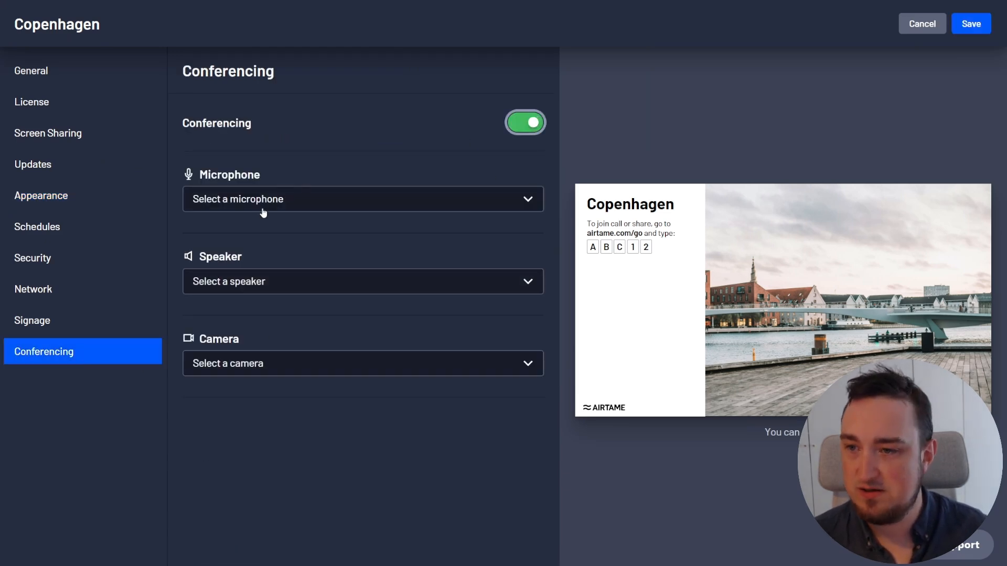
Select Webcam C310 Mono microphone, HDMI built-in audio speaker, UVC Camera, and save.
click(361, 281)
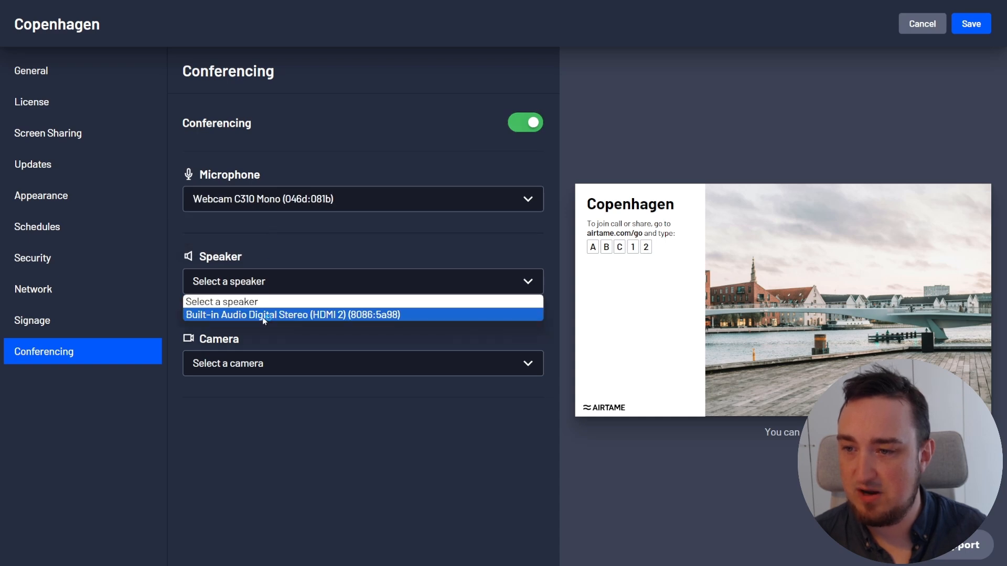
click(293, 315)
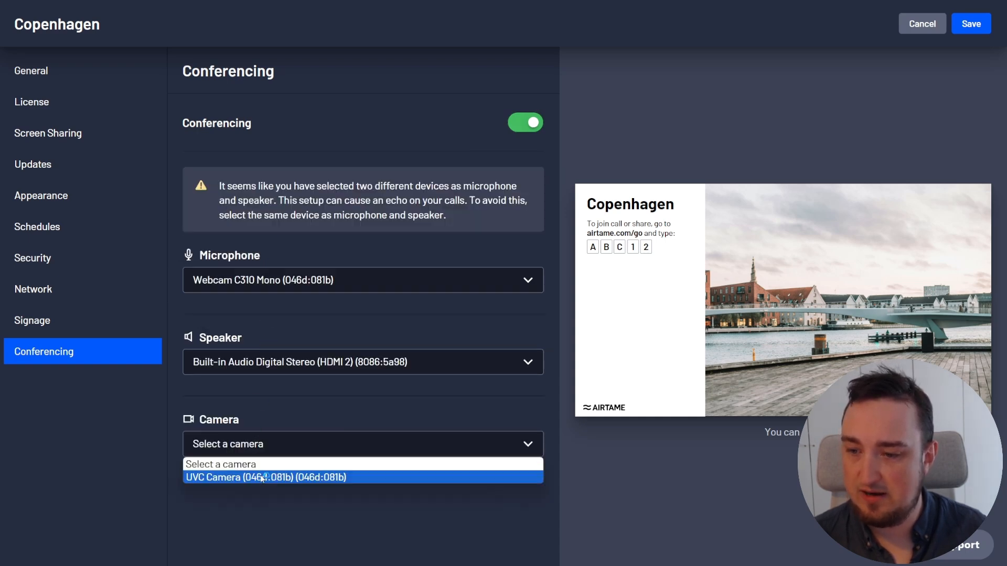
click(266, 478)
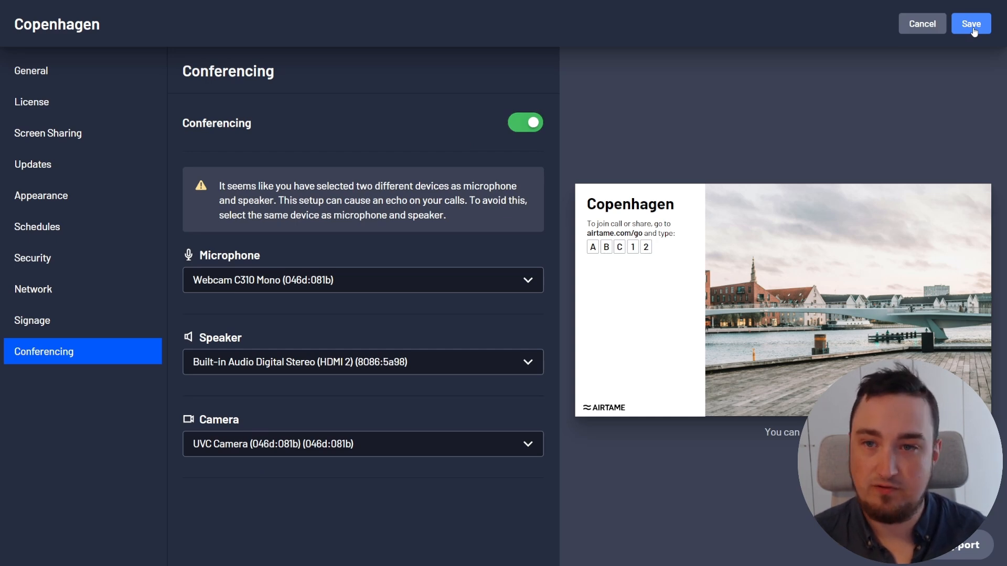
click(970, 24)
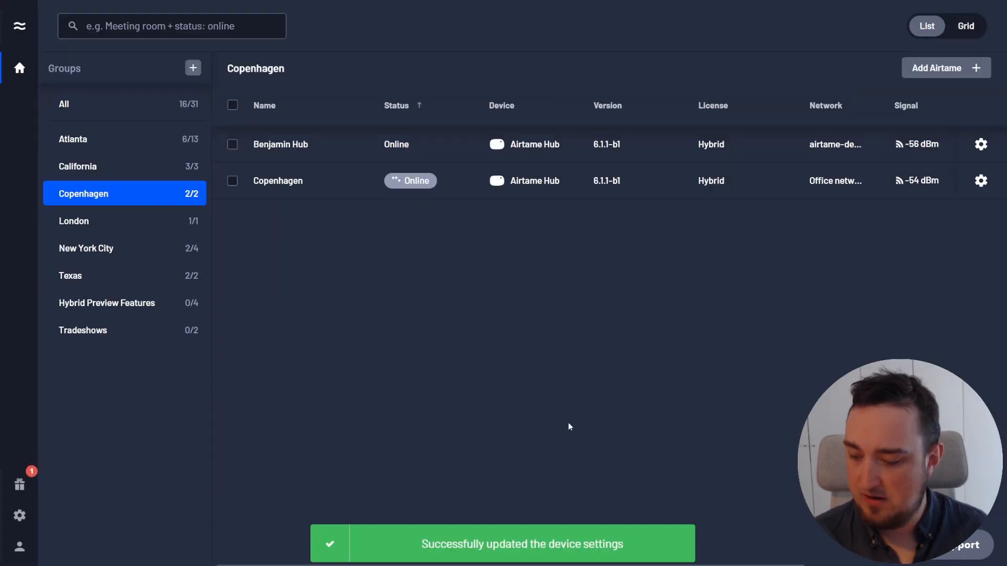